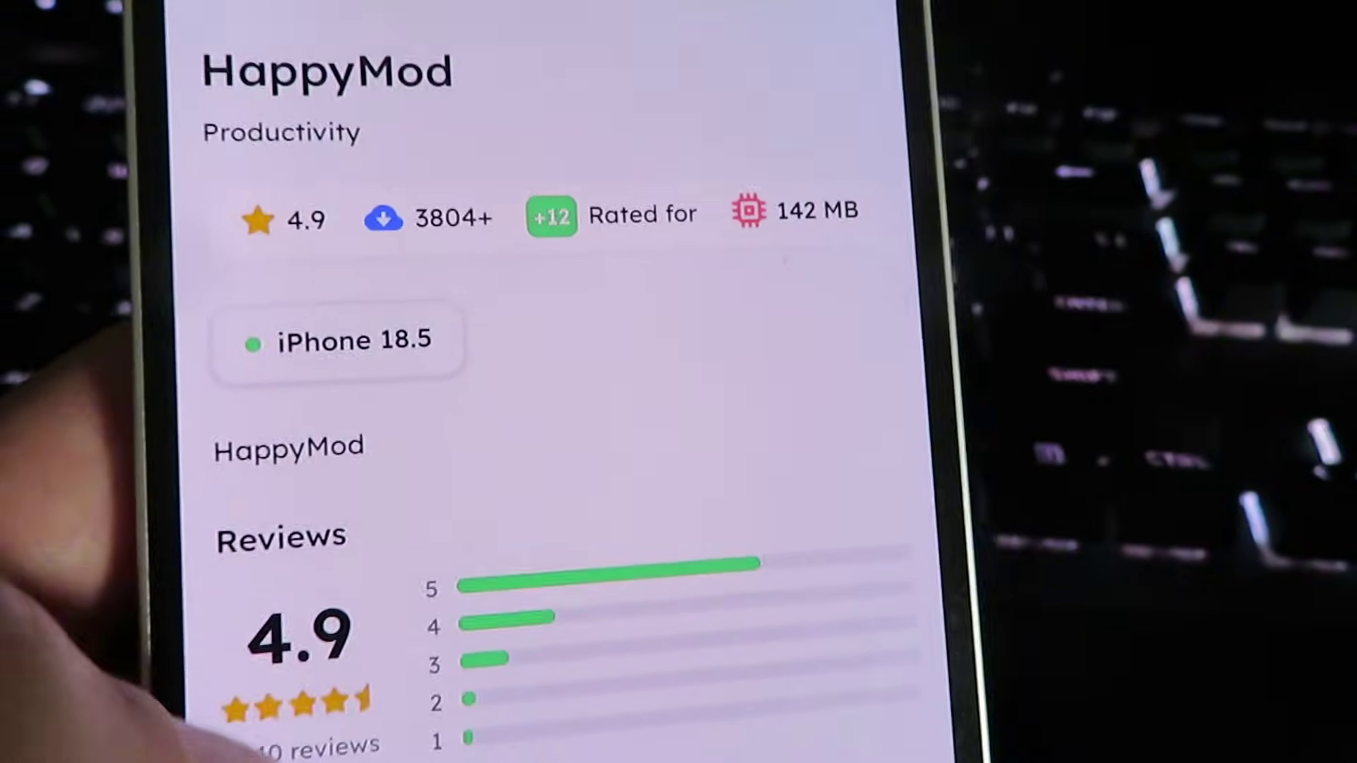
{"action": "scroll", "scroll_direction": "down", "scroll_amount": 3}
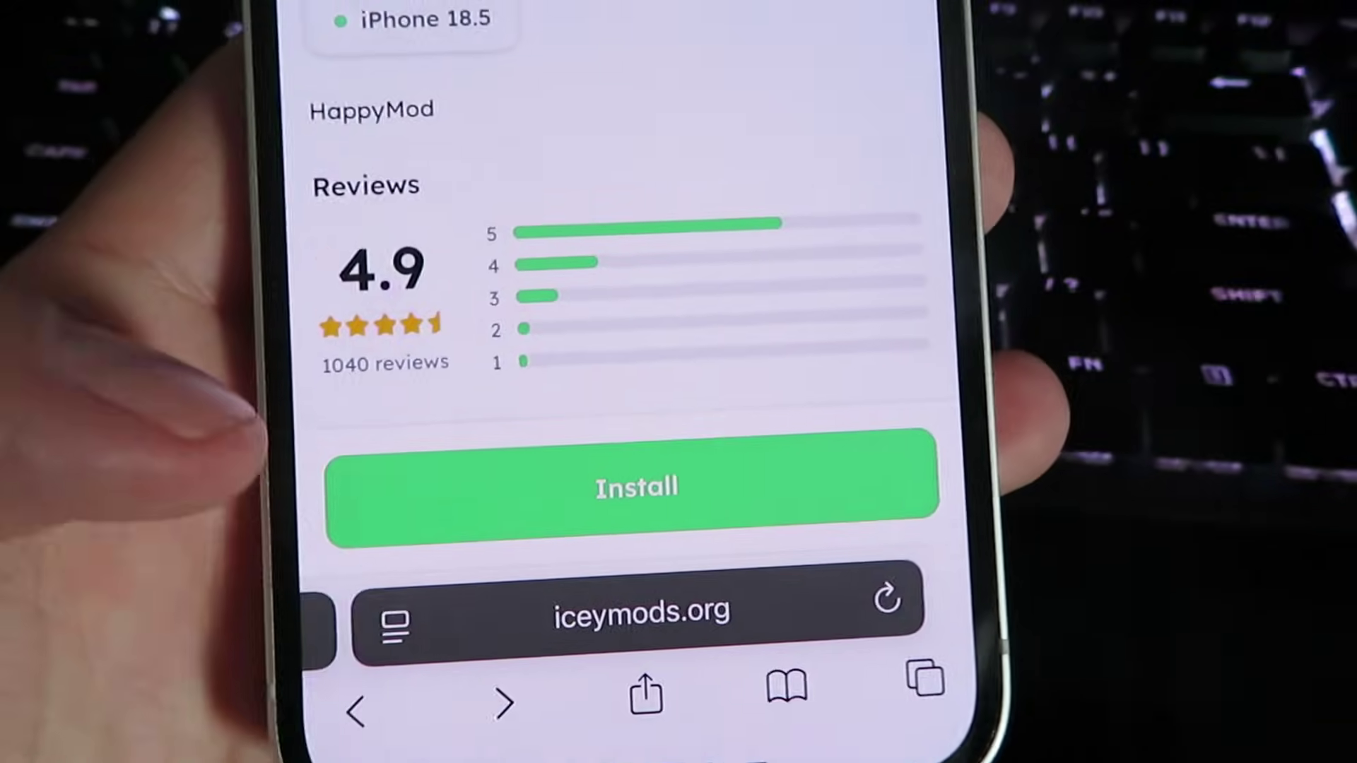